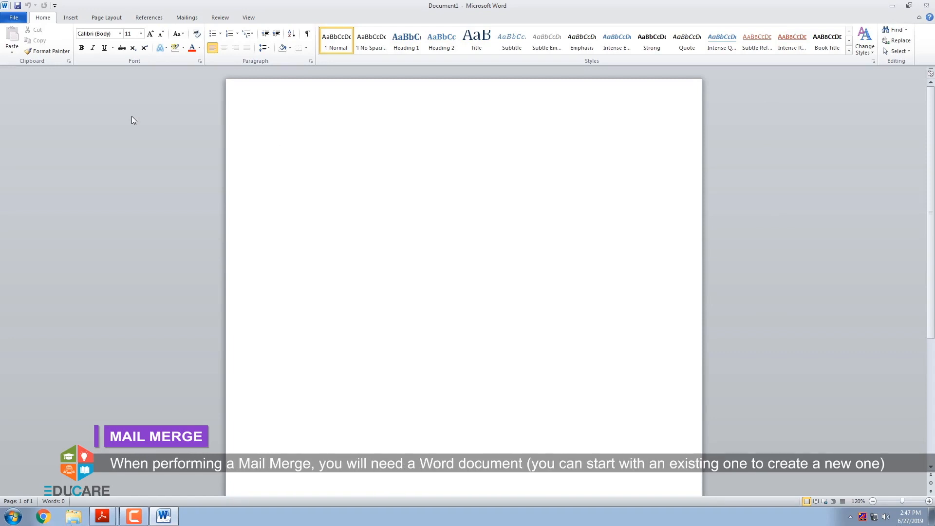
Step: Open the existing invitation letter letter.docx with its placeholder merge fields from recent documents
{"action": "left_click", "coordinate": [282, 140]}
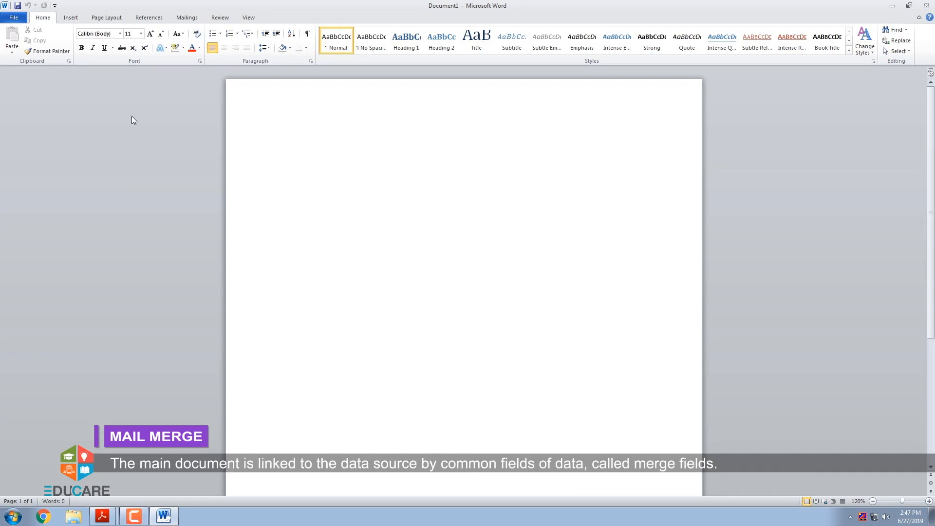
{"action": "left_click", "coordinate": [282, 141]}
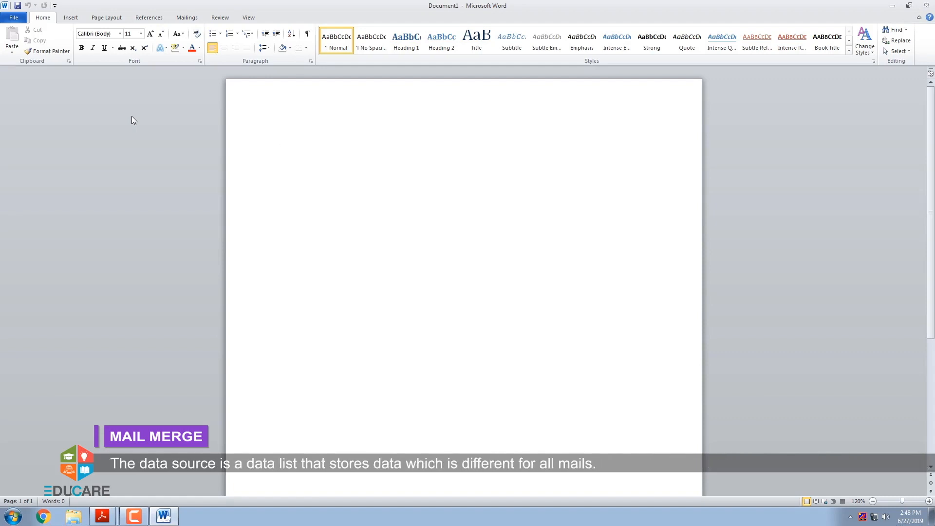
{"action": "left_click", "coordinate": [282, 140]}
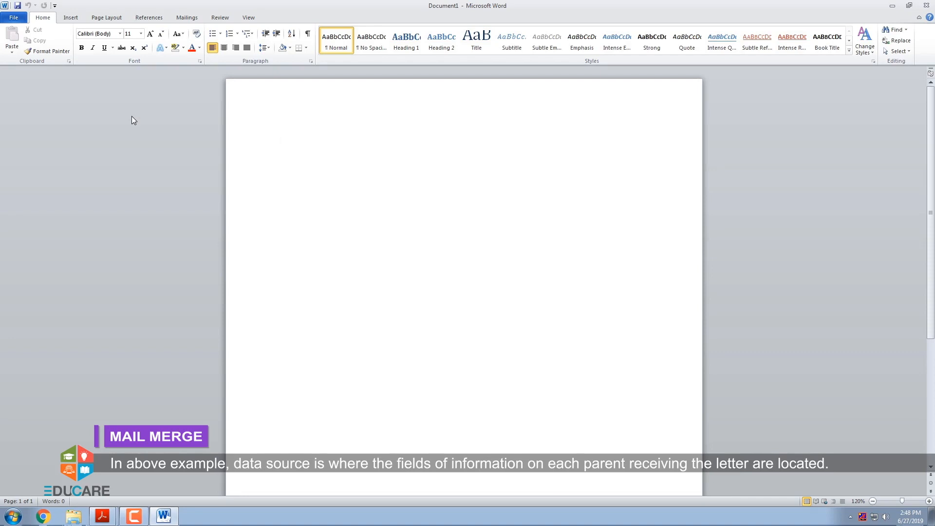
{"action": "left_click", "coordinate": [284, 145]}
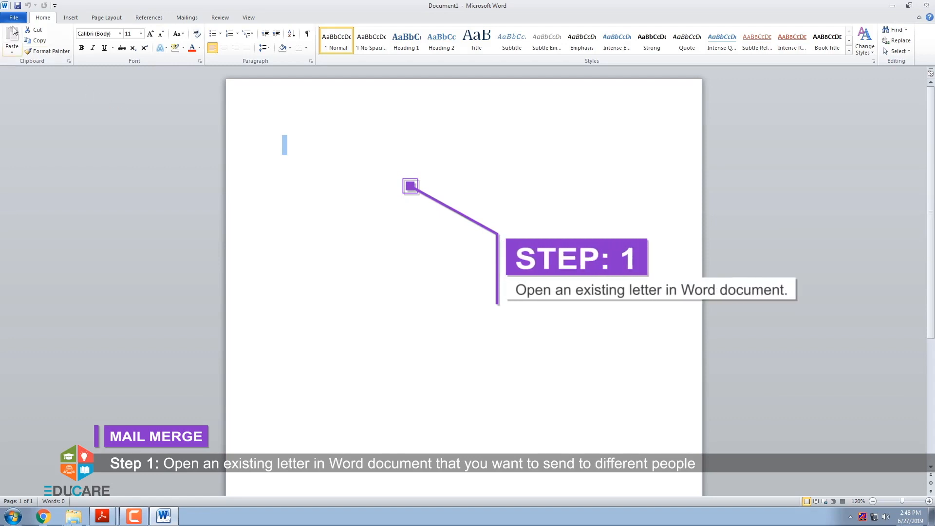
{"action": "left_click", "coordinate": [13, 18]}
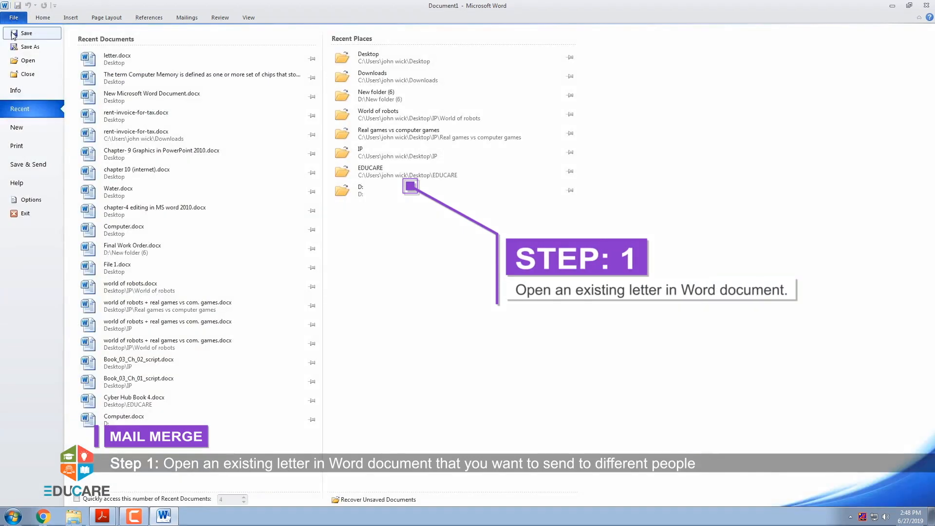
{"action": "mouse_move", "coordinate": [27, 61]}
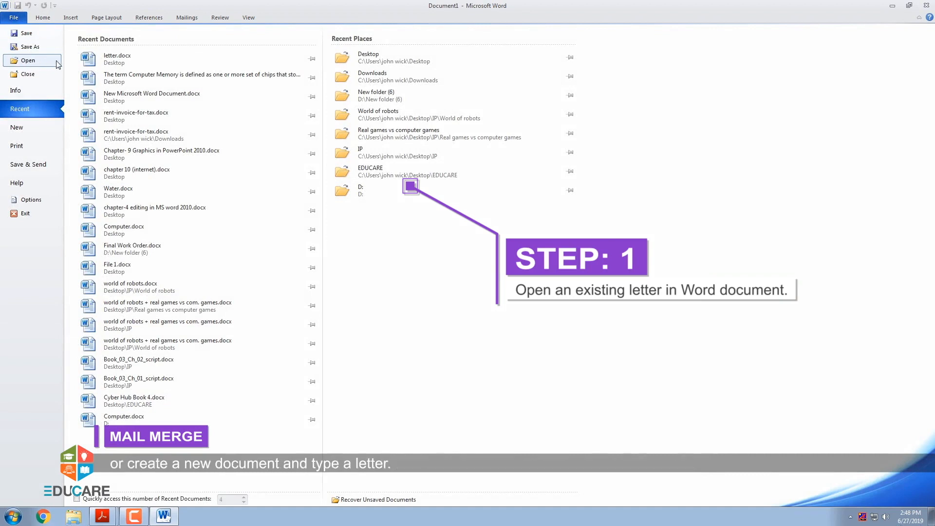
{"action": "left_click", "coordinate": [117, 57]}
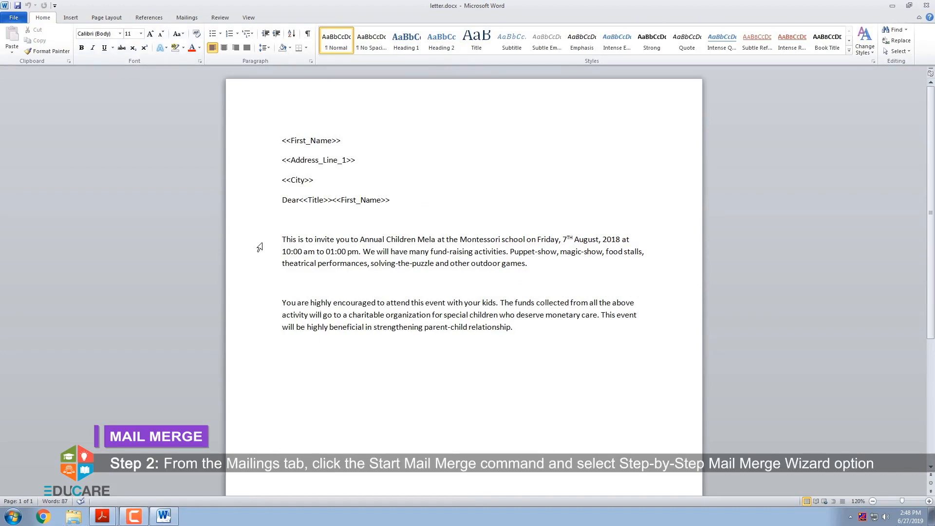
Step: Launch the Step by Step Mail Merge Wizard from the Mailings Start Mail Merge menu
{"action": "left_click", "coordinate": [187, 18]}
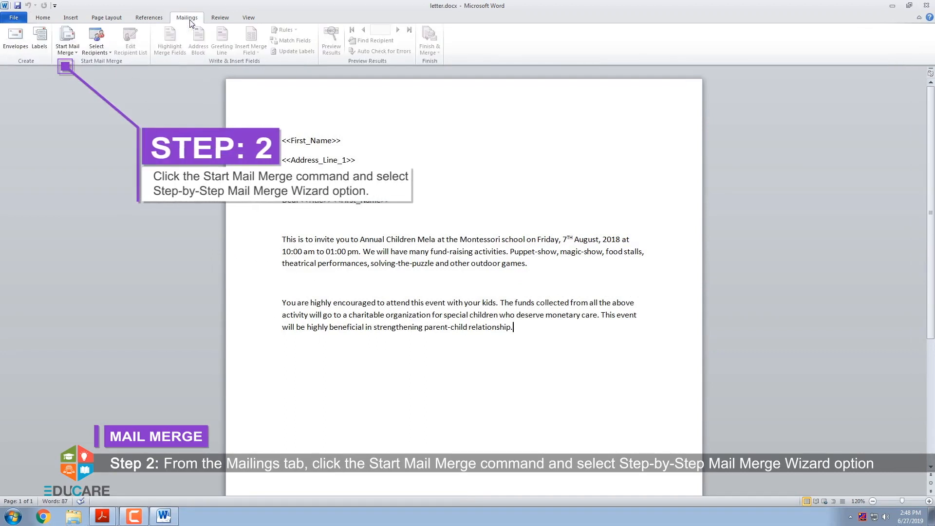
{"action": "mouse_move", "coordinate": [68, 42]}
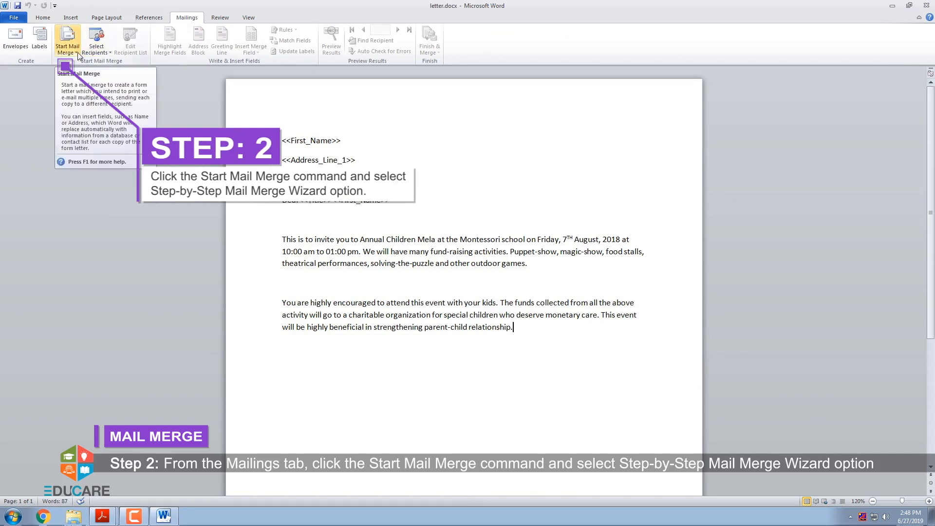
{"action": "left_click", "coordinate": [67, 41]}
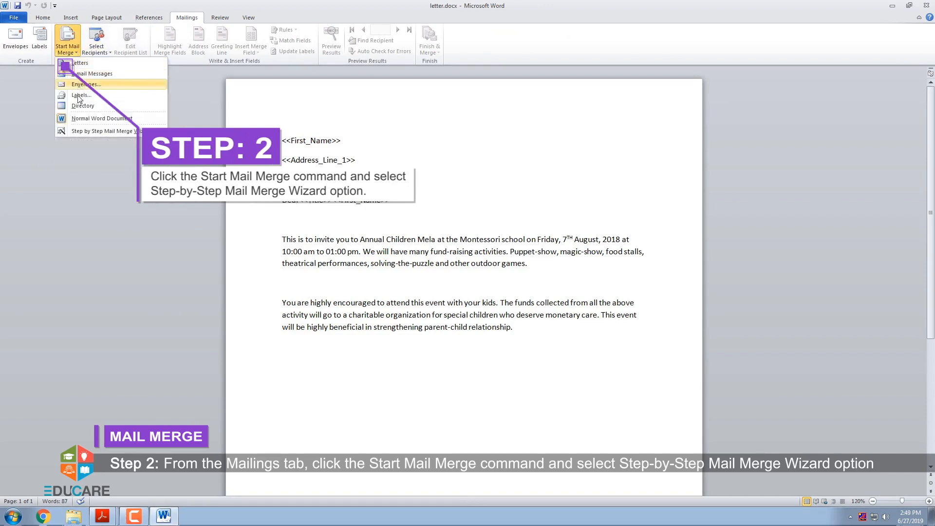
{"action": "left_click", "coordinate": [108, 130]}
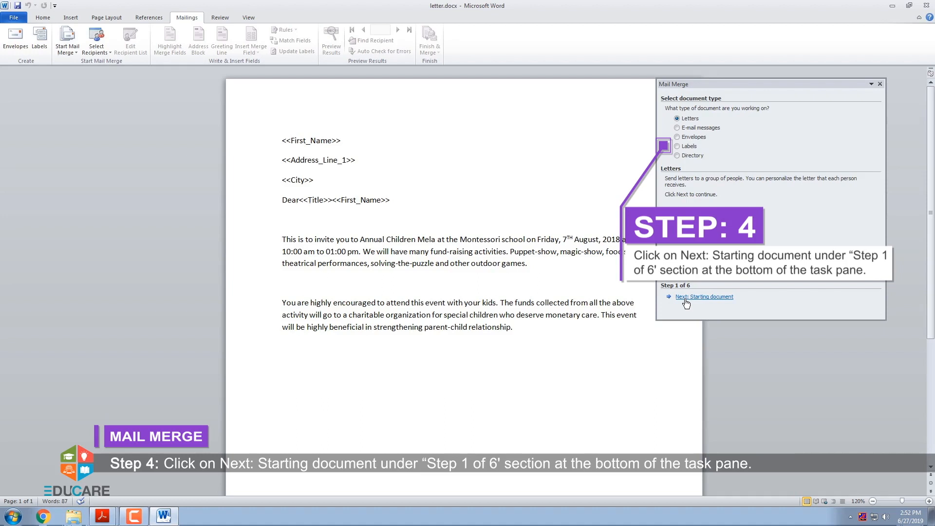
Step: Keep Letters and the current document, advancing the wizard to step 3, Select recipients
{"action": "left_click", "coordinate": [703, 296]}
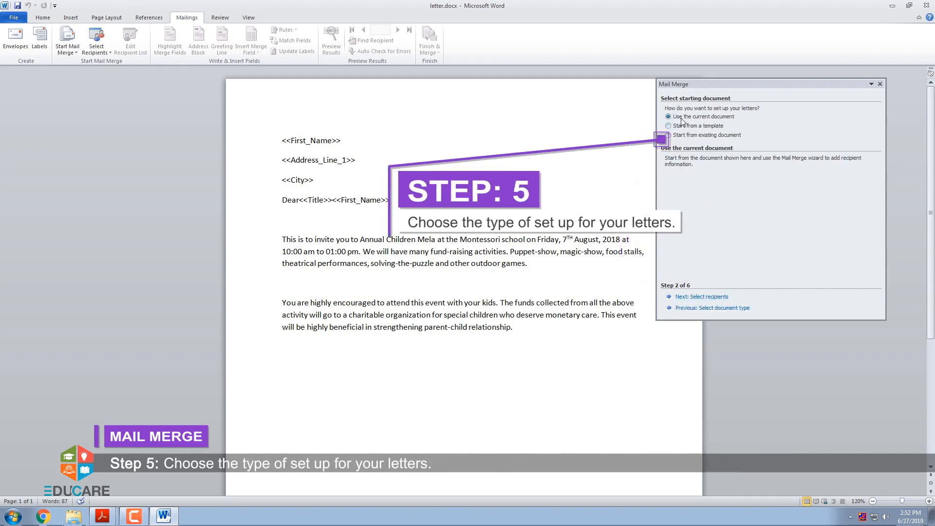
{"action": "mouse_move", "coordinate": [735, 122]}
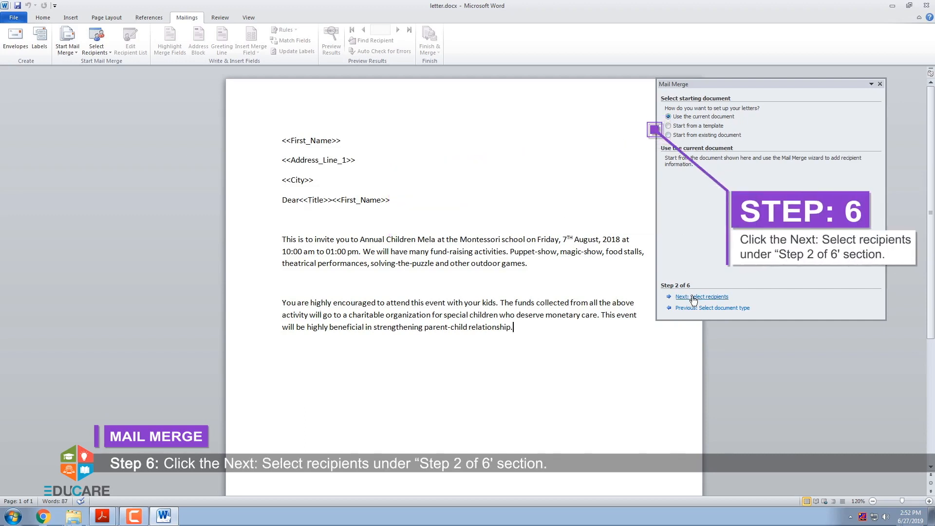
{"action": "left_click", "coordinate": [701, 296]}
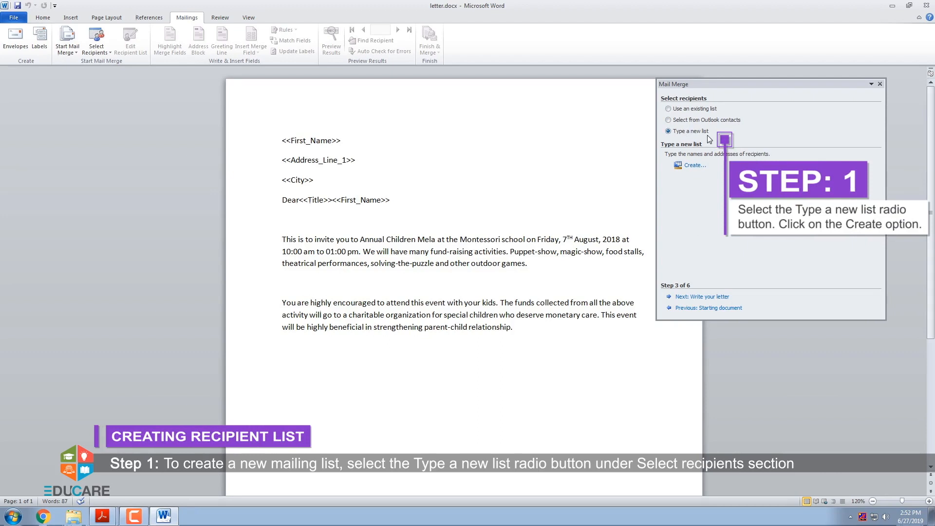
Step: Choose Type a new list and create an empty New Address List for recipients
{"action": "left_click", "coordinate": [511, 327]}
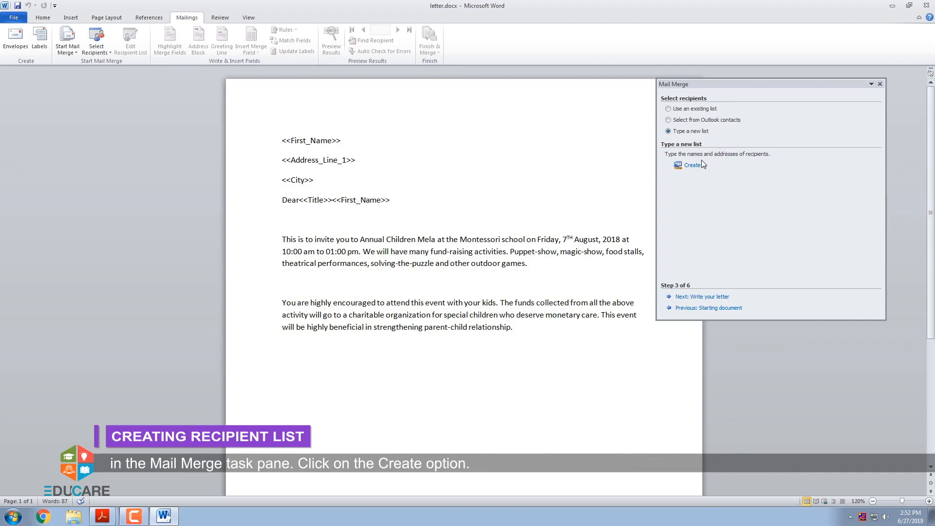
{"action": "mouse_move", "coordinate": [693, 165]}
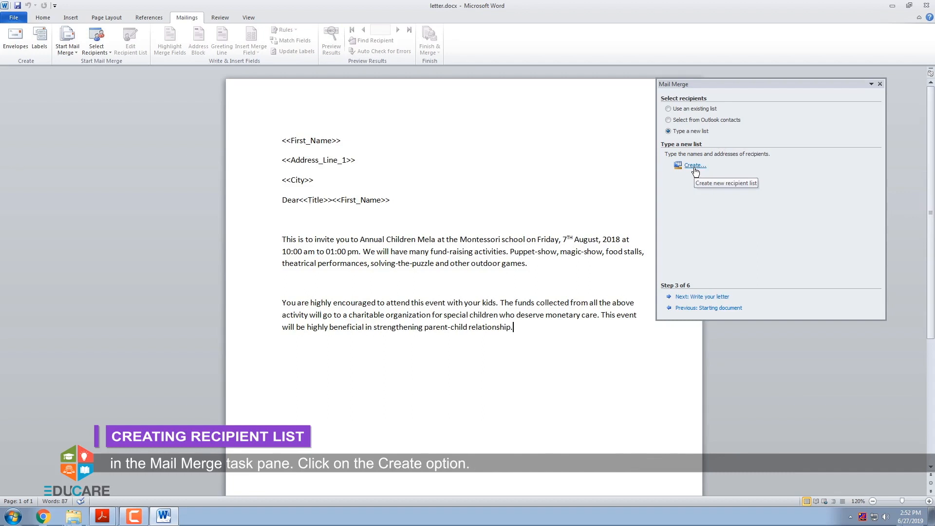
{"action": "left_click", "coordinate": [695, 165]}
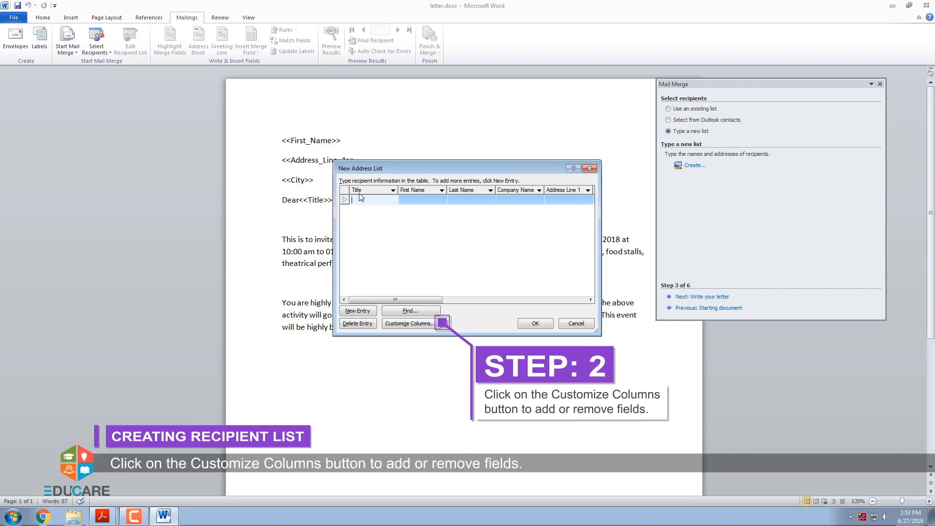
Step: Customize columns, deleting Last Name and other unneeded fields to leave Title, First Name, Address Line 1, City
{"action": "left_click", "coordinate": [408, 323]}
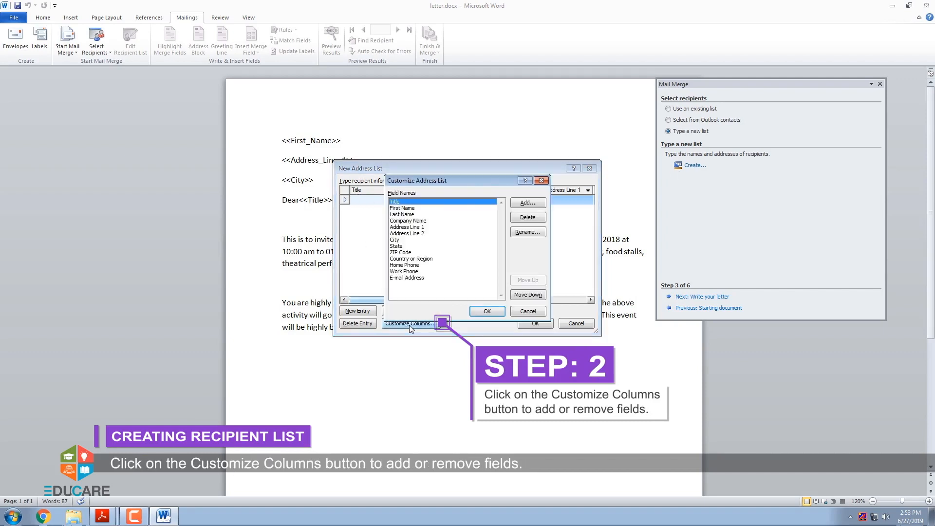
{"action": "left_click", "coordinate": [527, 202]}
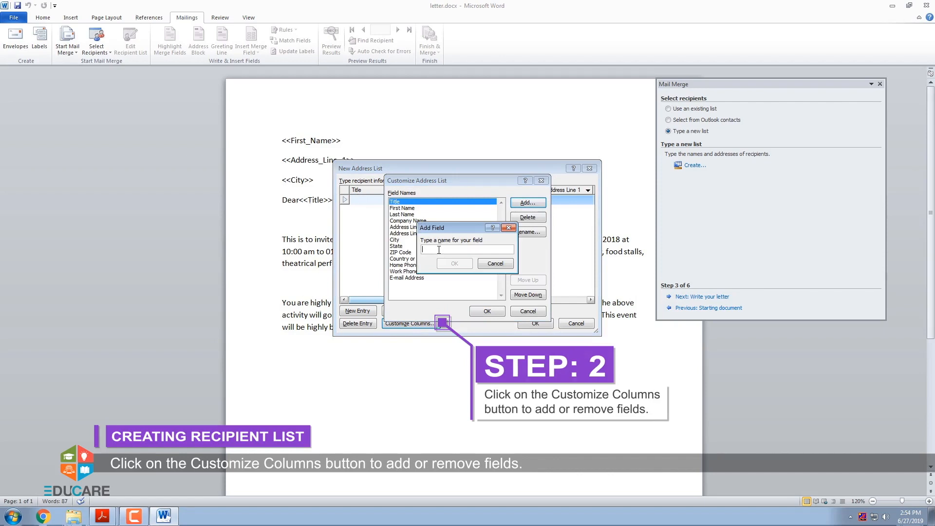
{"action": "left_click", "coordinate": [494, 263]}
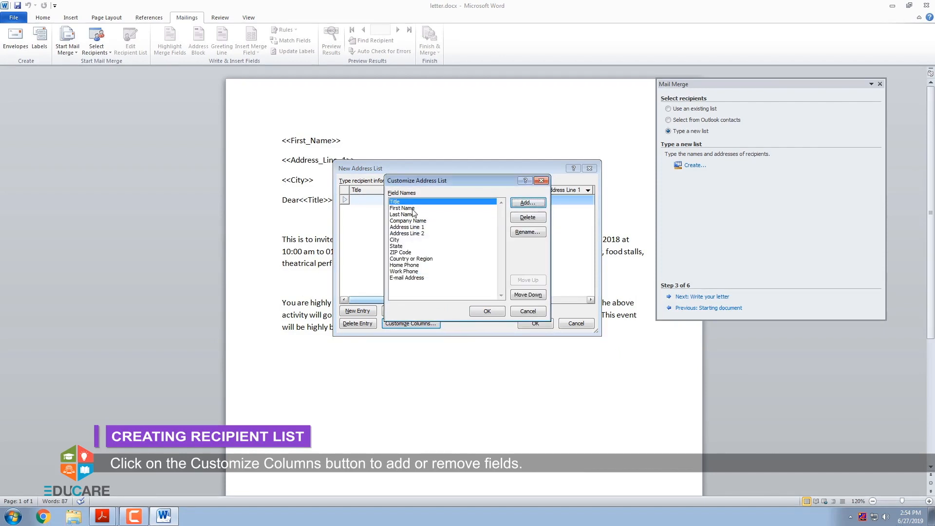
{"action": "left_click", "coordinate": [527, 216]}
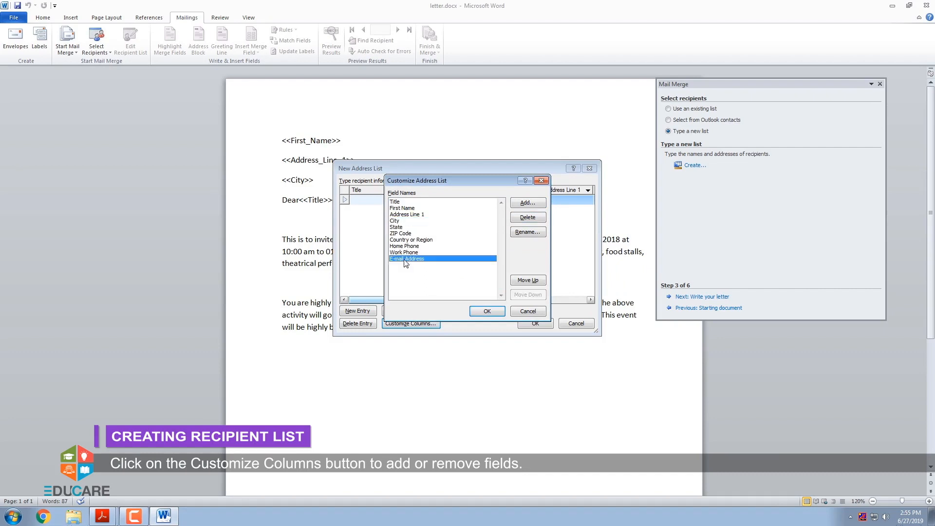
{"action": "left_click", "coordinate": [487, 311]}
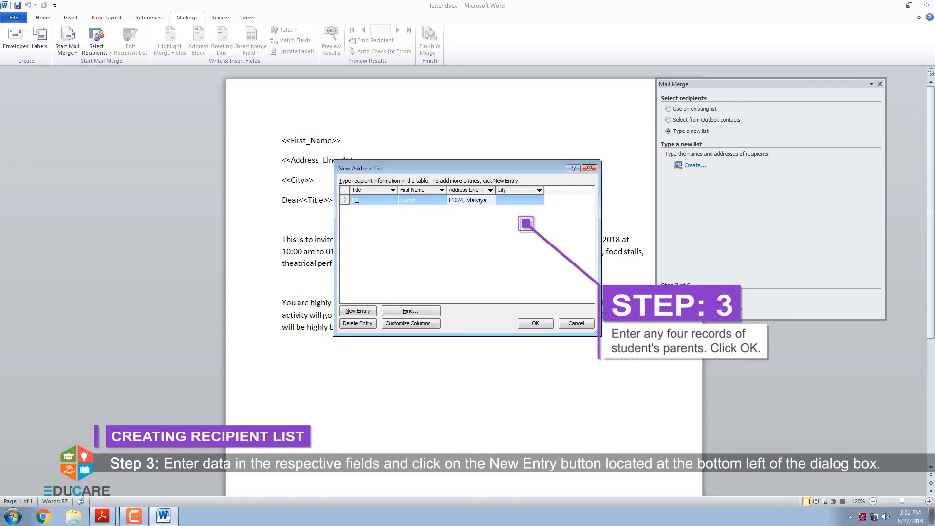
{"action": "left_click", "coordinate": [357, 309]}
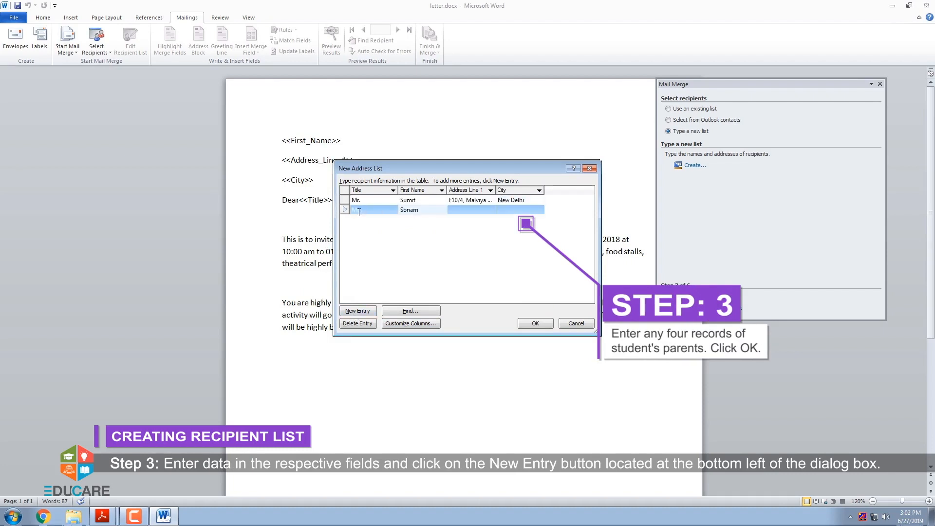
{"action": "type", "text": "104-R, Sector-54,"}
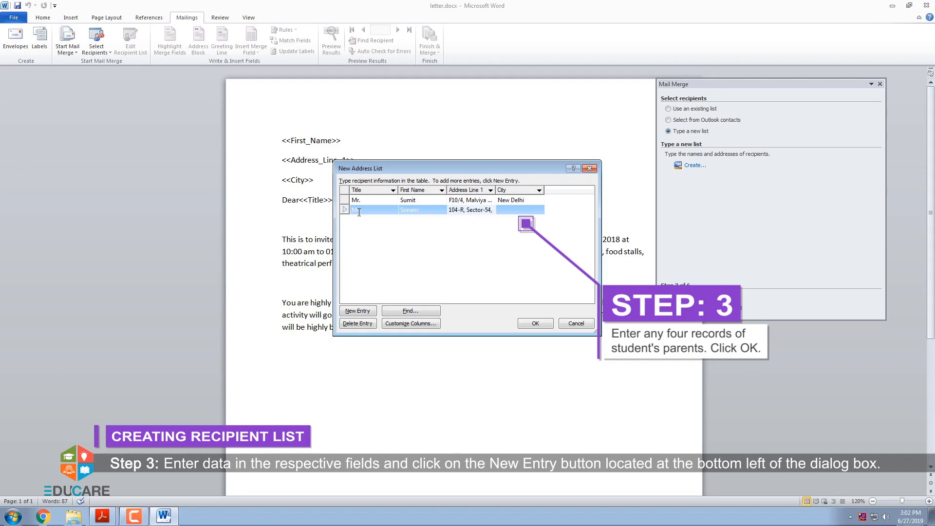
{"action": "left_click", "coordinate": [356, 310]}
{"action": "type", "text": "16-R, Model T"}
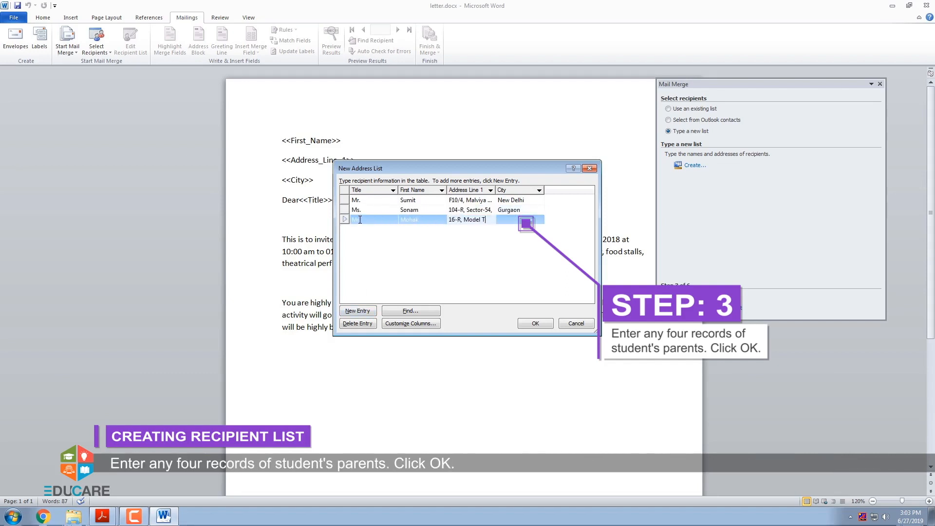
{"action": "left_click", "coordinate": [357, 311]}
{"action": "type", "text": "Noida"}
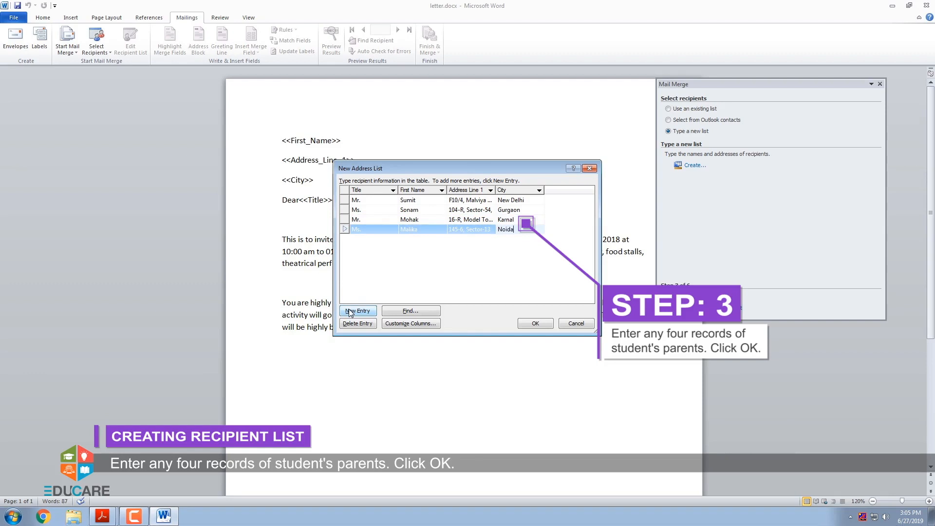
{"action": "left_click", "coordinate": [534, 323]}
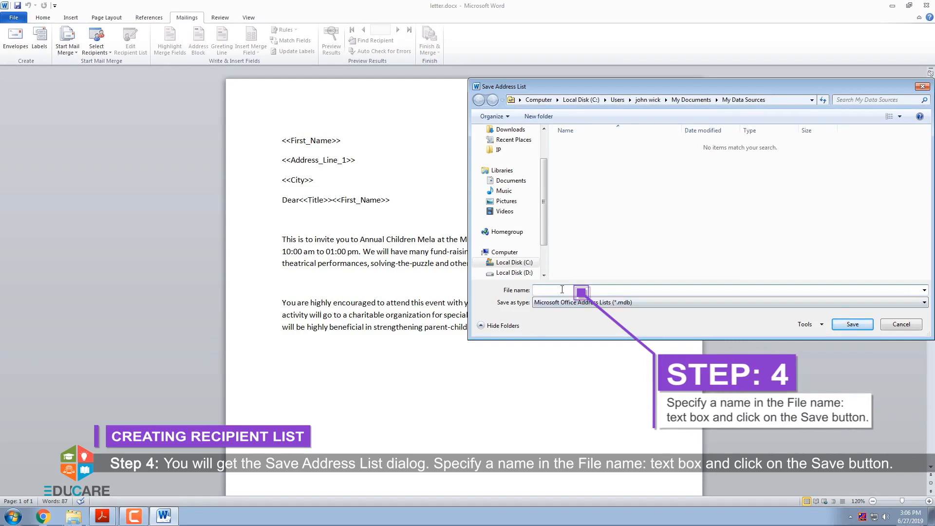
Step: Name the recipient list file 'Address List' in the Documents save location
{"action": "type", "text": "A"}
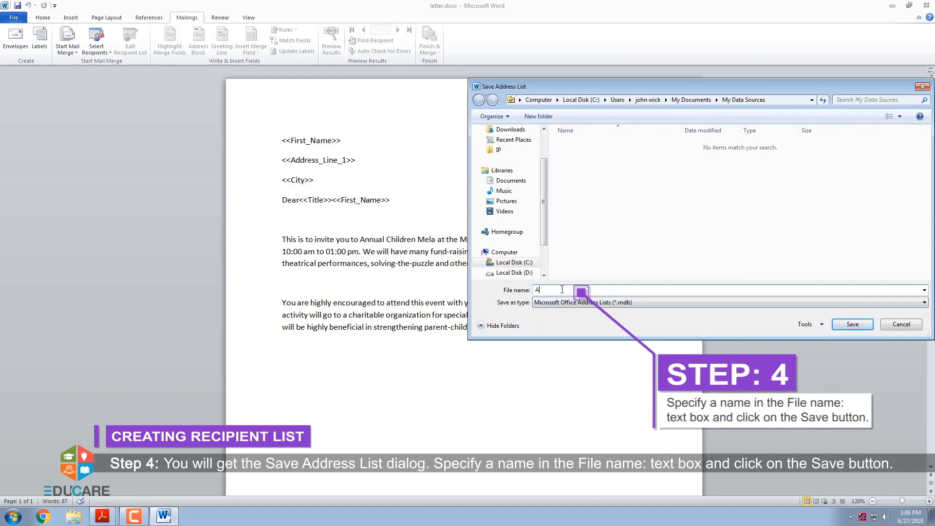
{"action": "type", "text": "Address List"}
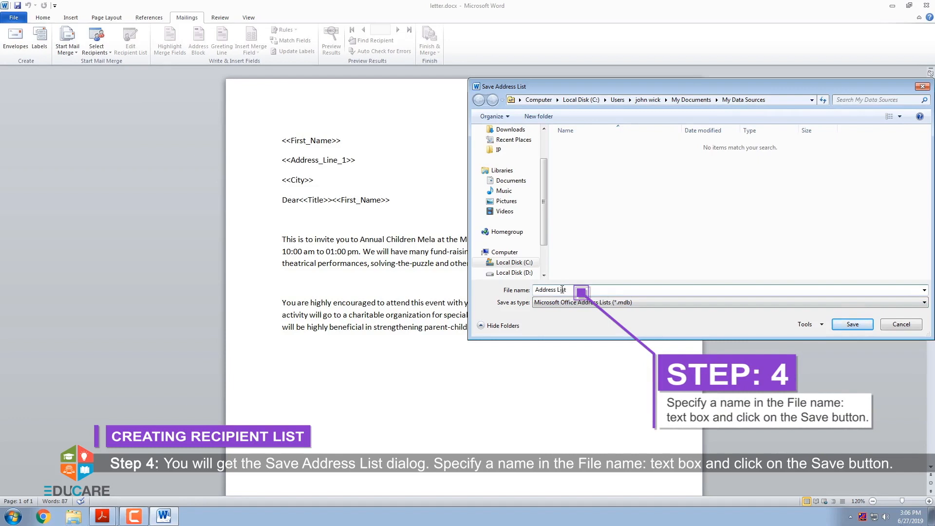
{"action": "left_click", "coordinate": [511, 180]}
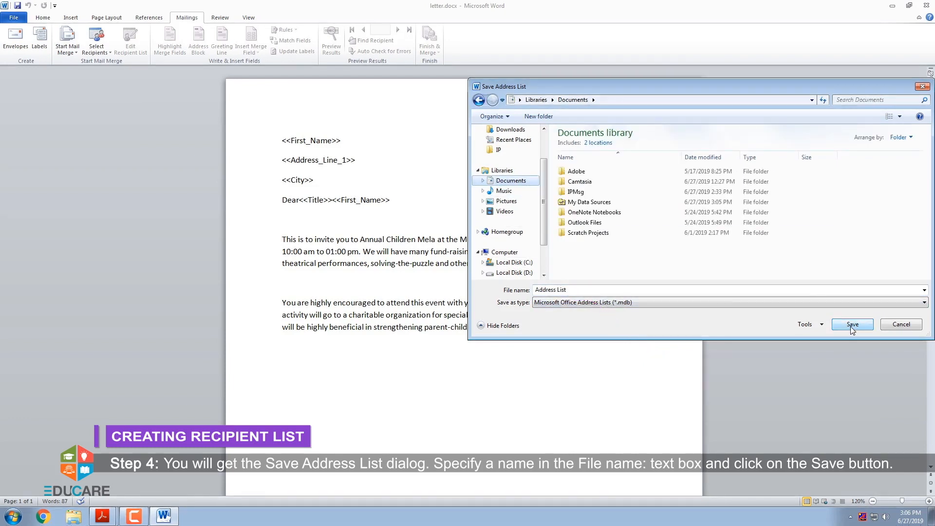
Step: Save the Address List and select the Address List.mdb data source with all four recipients checked
{"action": "left_click", "coordinate": [851, 323]}
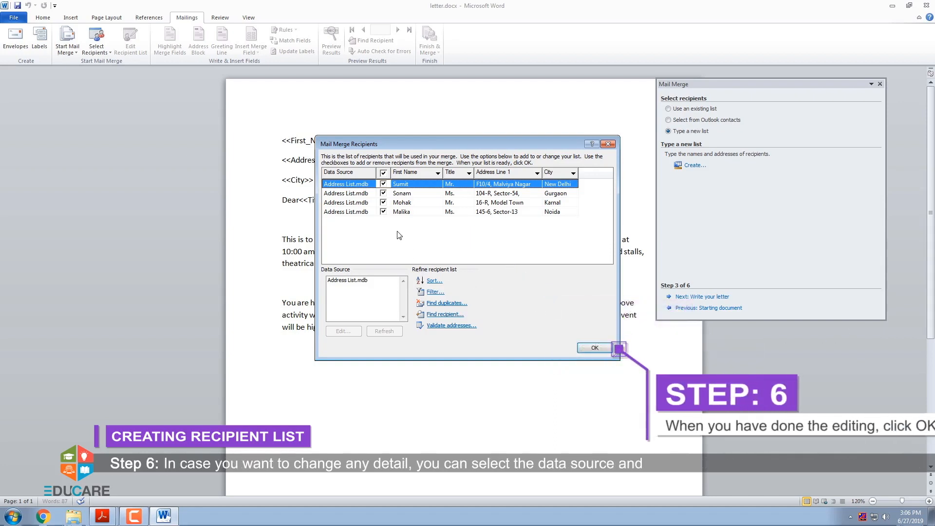
{"action": "mouse_move", "coordinate": [501, 231]}
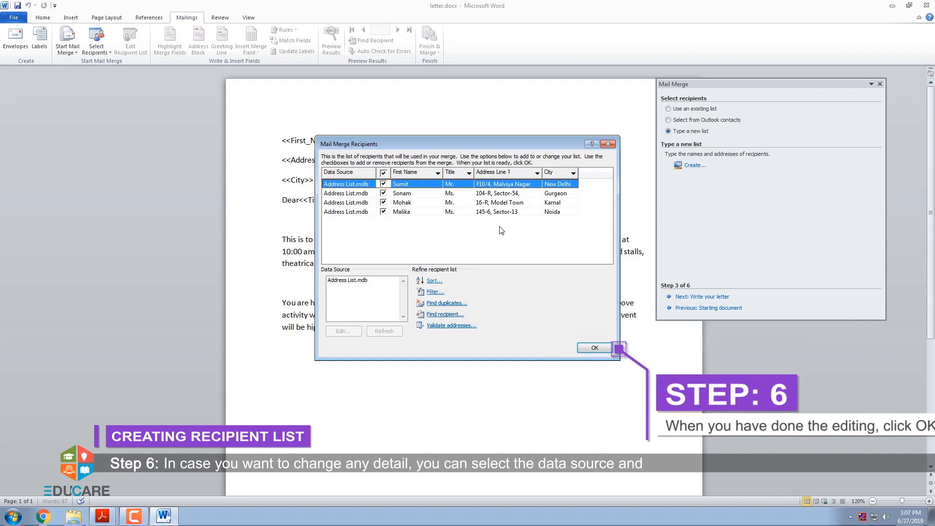
{"action": "left_click", "coordinate": [400, 192]}
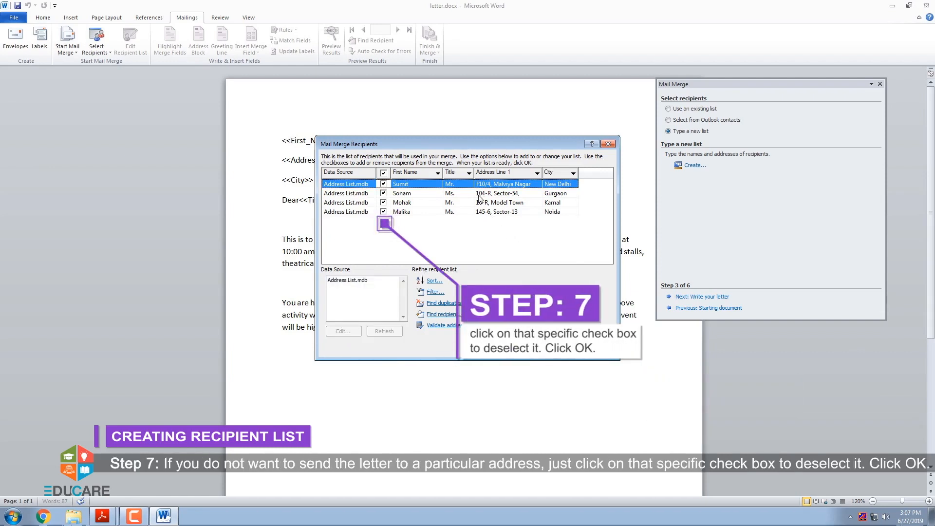
{"action": "left_click", "coordinate": [403, 192]}
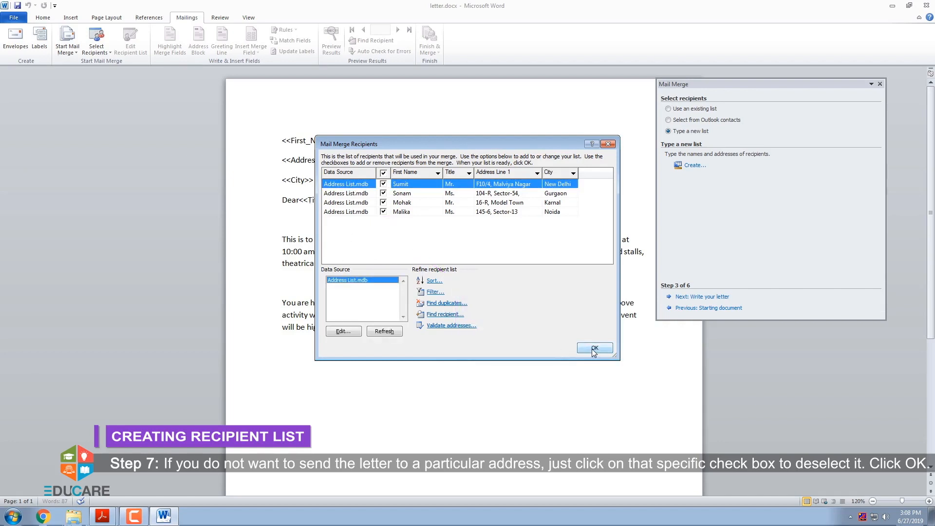
Step: Accept the recipient list and advance the wizard to step 4, Write your letter
{"action": "left_click", "coordinate": [594, 348]}
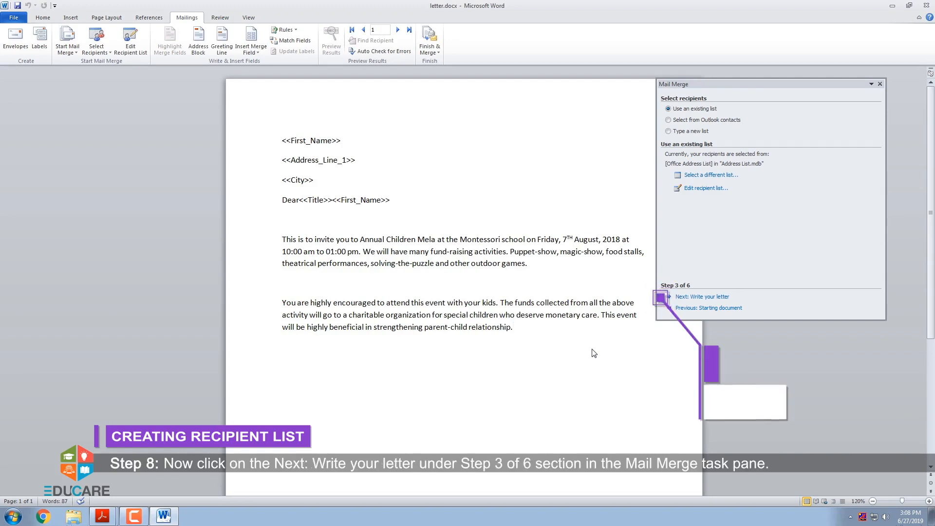
{"action": "mouse_move", "coordinate": [701, 296]}
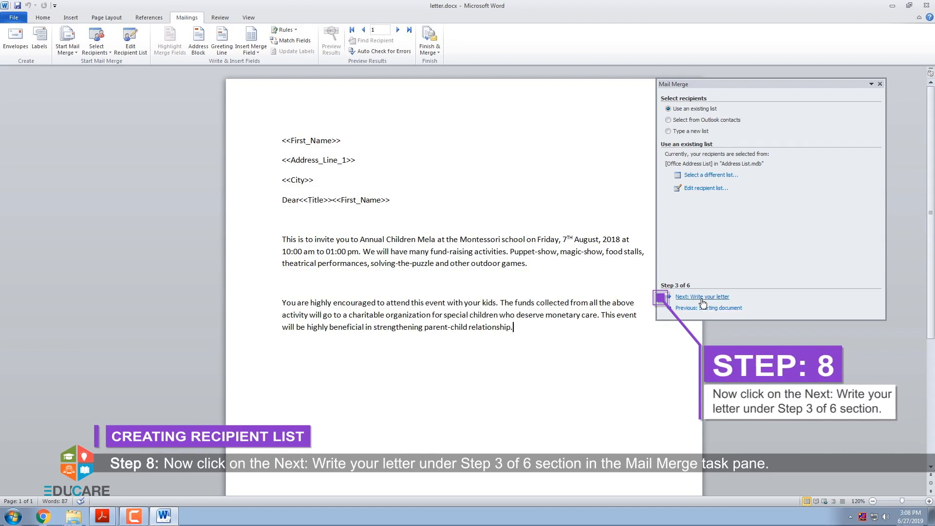
{"action": "left_click", "coordinate": [702, 296]}
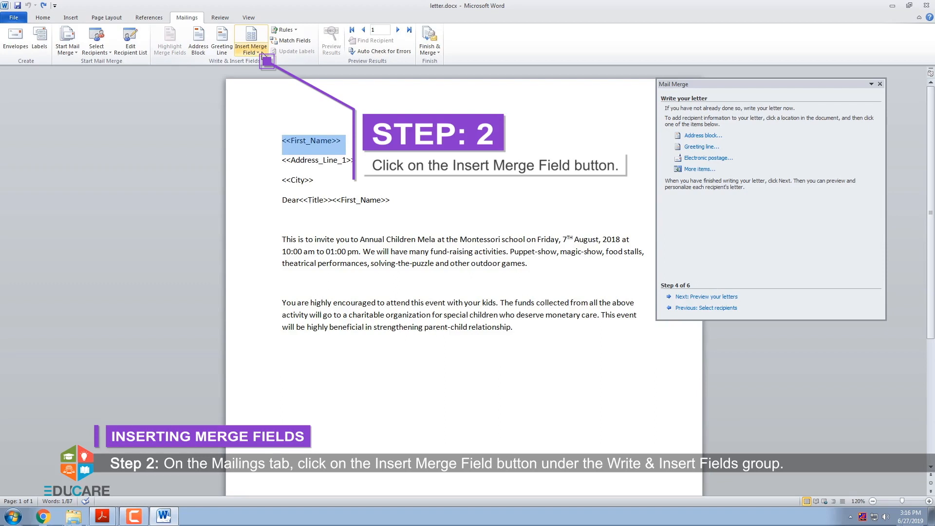
Step: Insert the First_Name and City merge fields over their typed placeholders in the letter
{"action": "left_click", "coordinate": [250, 46]}
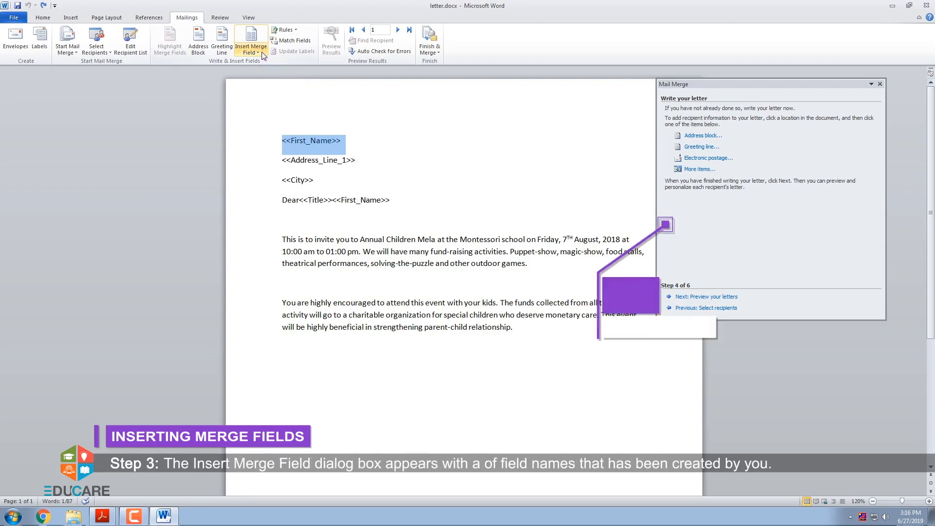
{"action": "left_click", "coordinate": [249, 47]}
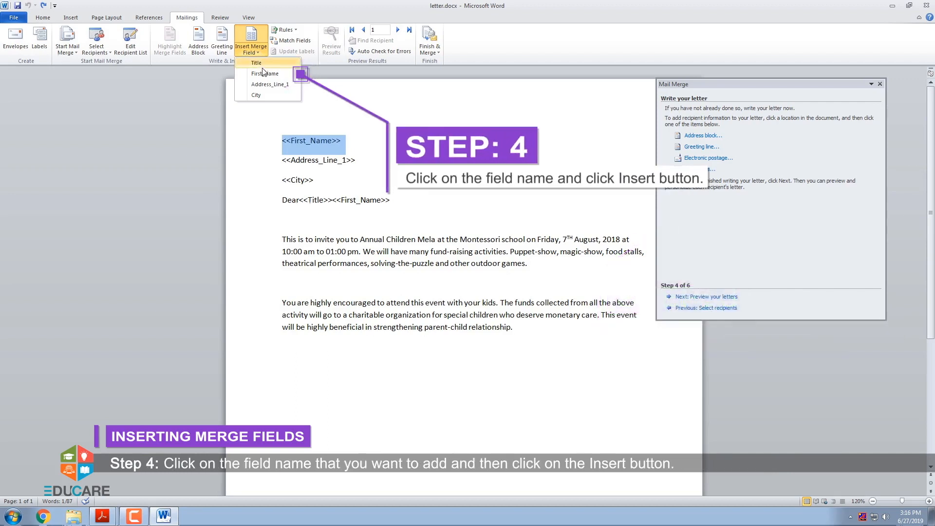
{"action": "mouse_move", "coordinate": [266, 73]}
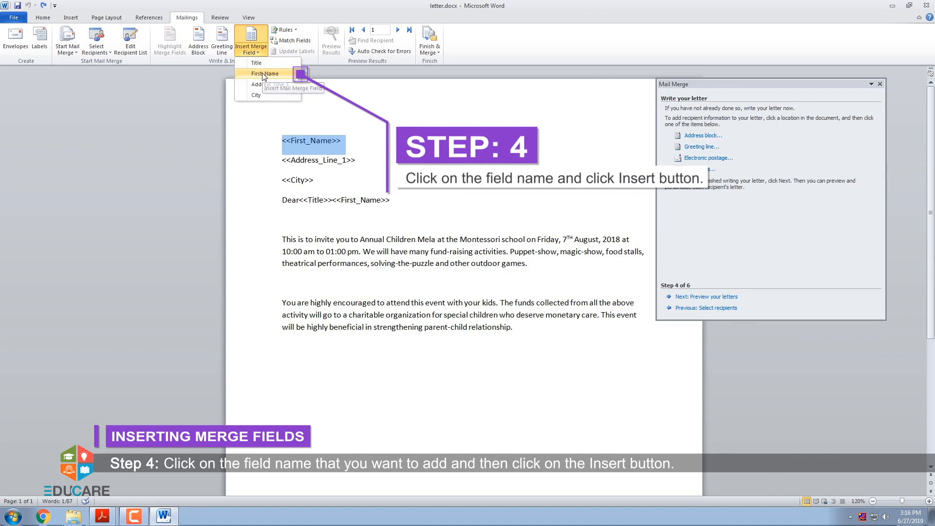
{"action": "left_click", "coordinate": [265, 73]}
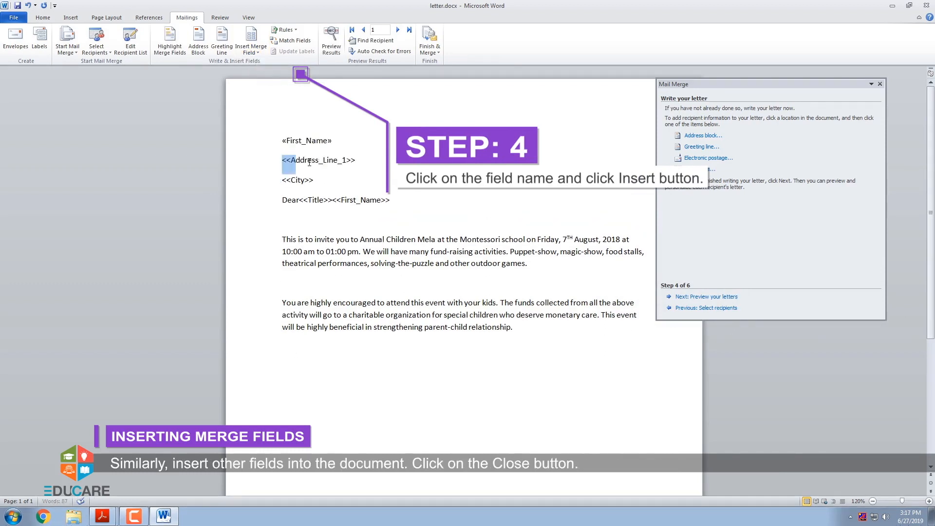
{"action": "left_click", "coordinate": [250, 42]}
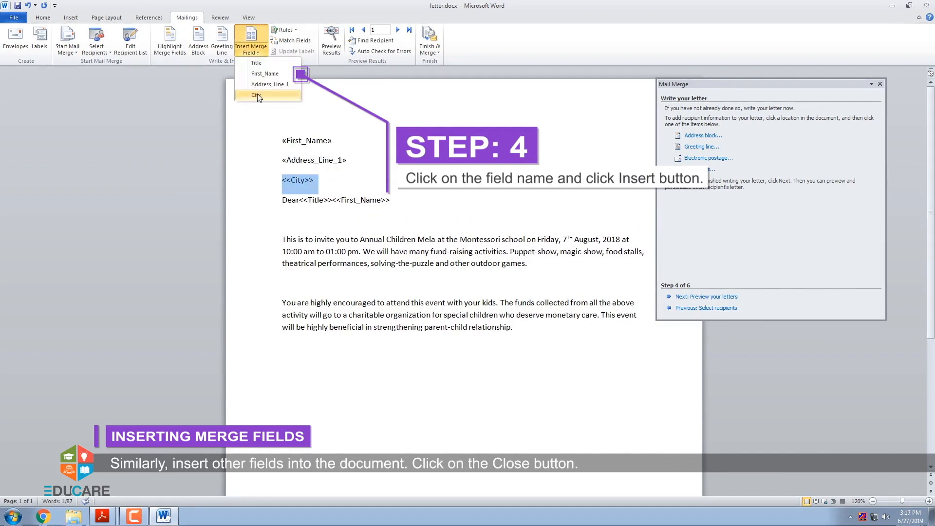
{"action": "left_click", "coordinate": [257, 94]}
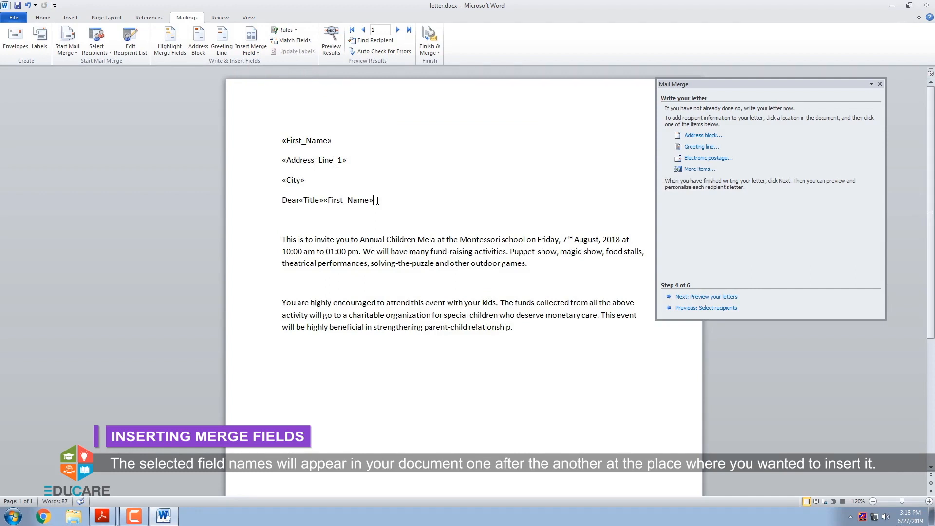
{"action": "mouse_move", "coordinate": [520, 332]}
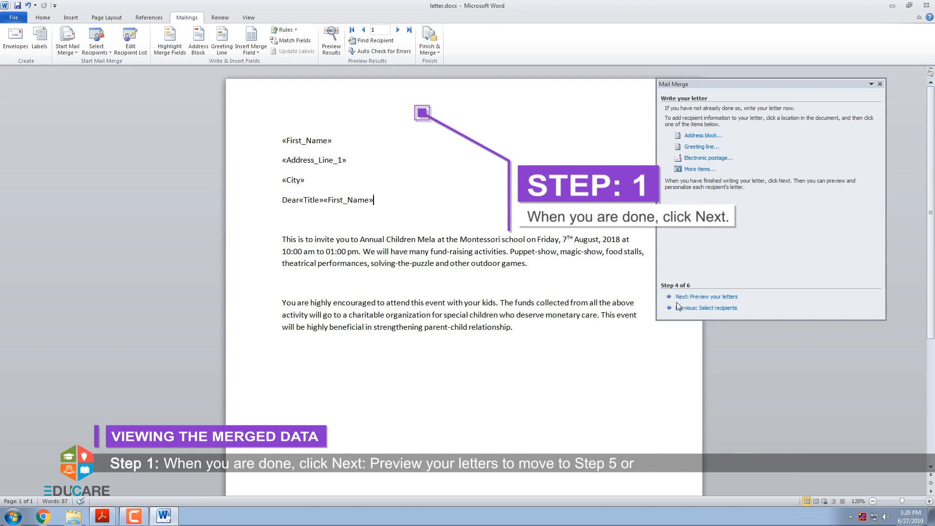
Step: Show recipient 1 (Sumit) in the letter, toggling Preview Results off and on, ending at step 5 of 6
{"action": "left_click", "coordinate": [706, 296]}
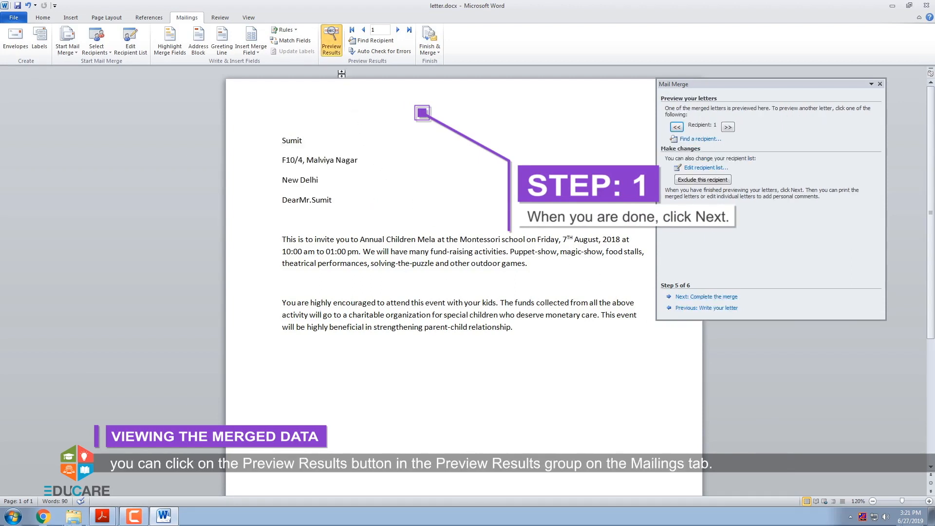
{"action": "mouse_move", "coordinate": [332, 41]}
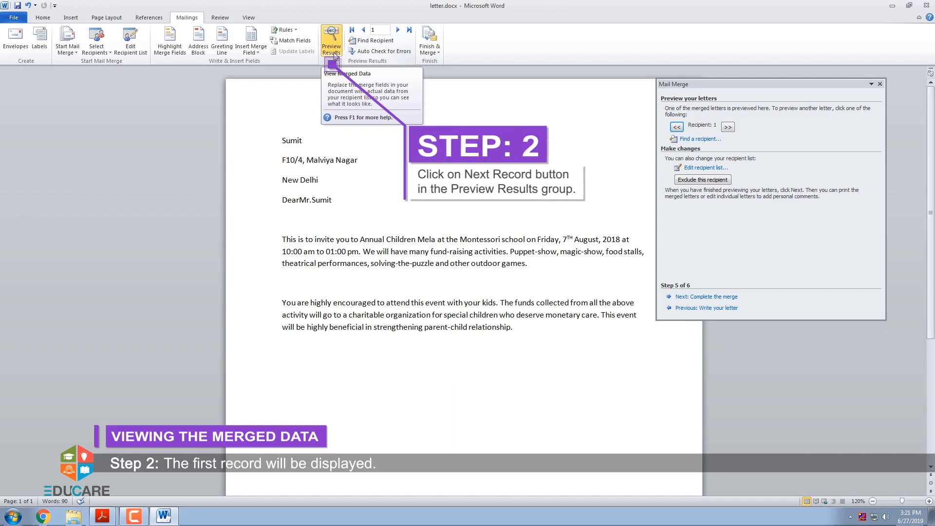
{"action": "left_click", "coordinate": [331, 41]}
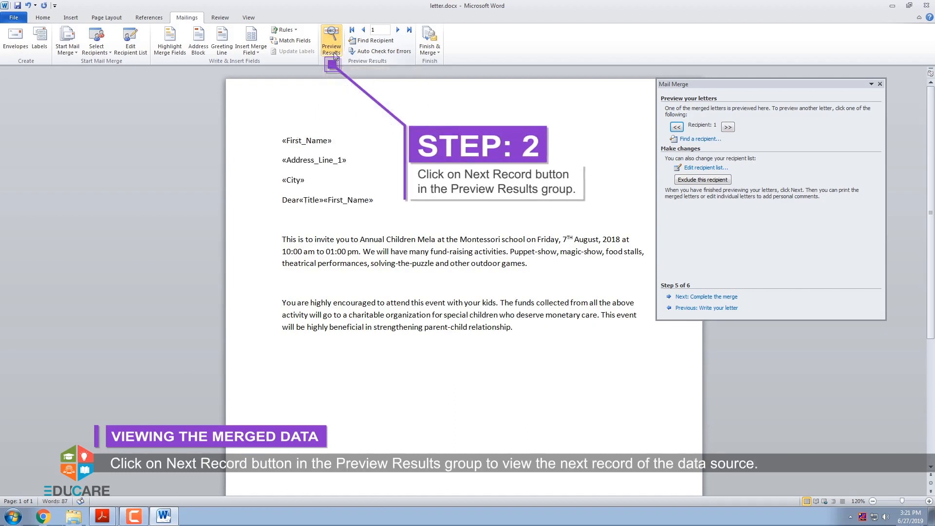
{"action": "left_click", "coordinate": [331, 40]}
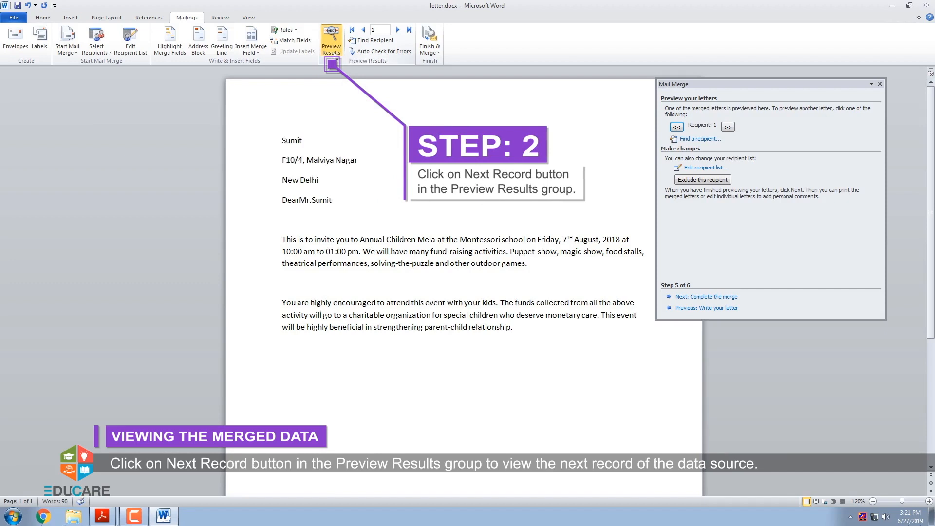
{"action": "left_click", "coordinate": [706, 308]}
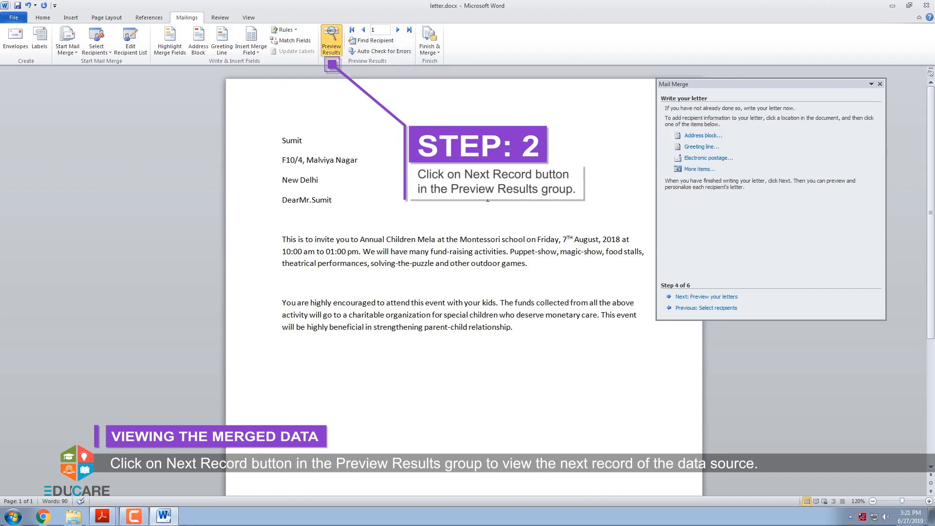
{"action": "left_click", "coordinate": [706, 296]}
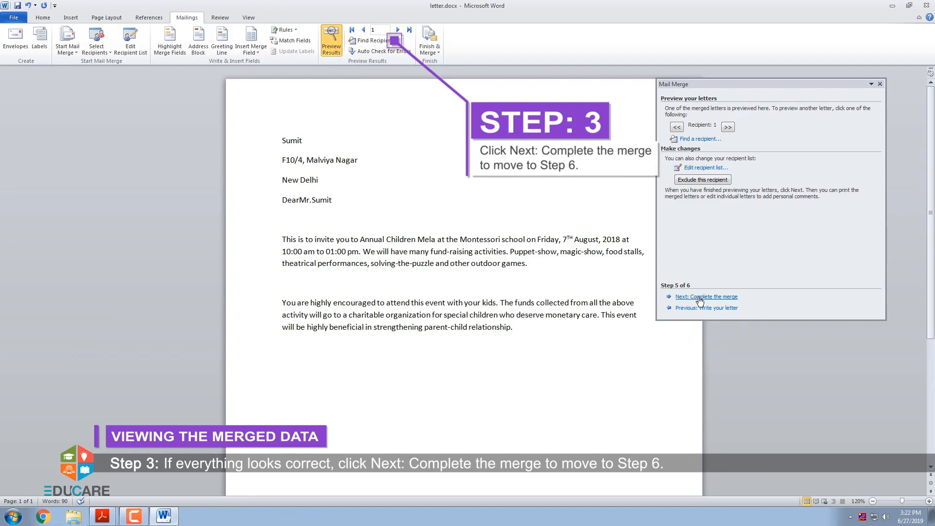
Step: Advance the wizard to step 6 of 6, Complete the merge
{"action": "left_click", "coordinate": [706, 296]}
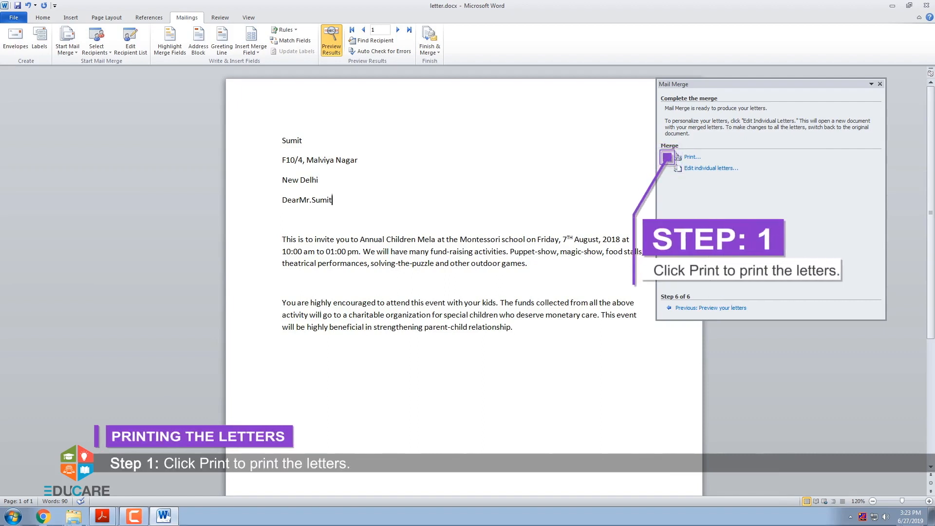
{"action": "mouse_move", "coordinate": [692, 159]}
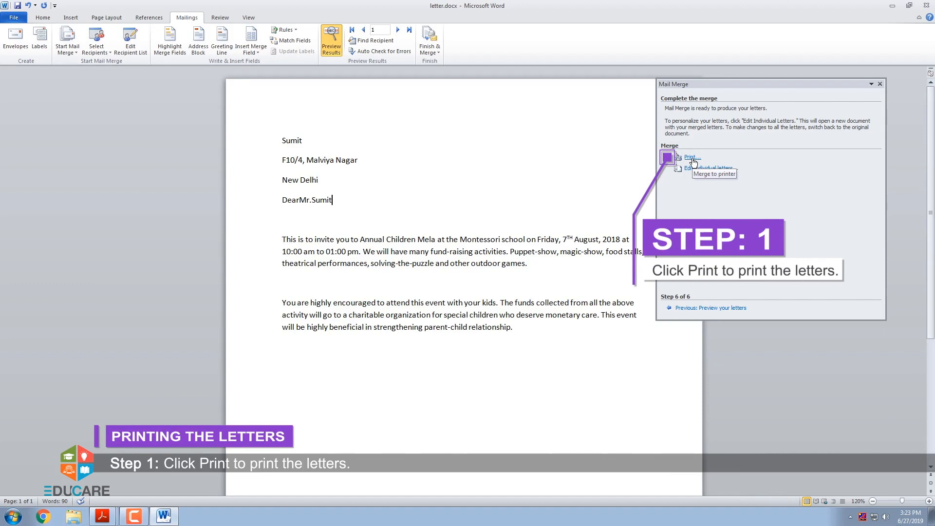
Step: Choose Print under Merge so the Merge to Printer dialog offers All records
{"action": "left_click", "coordinate": [690, 157]}
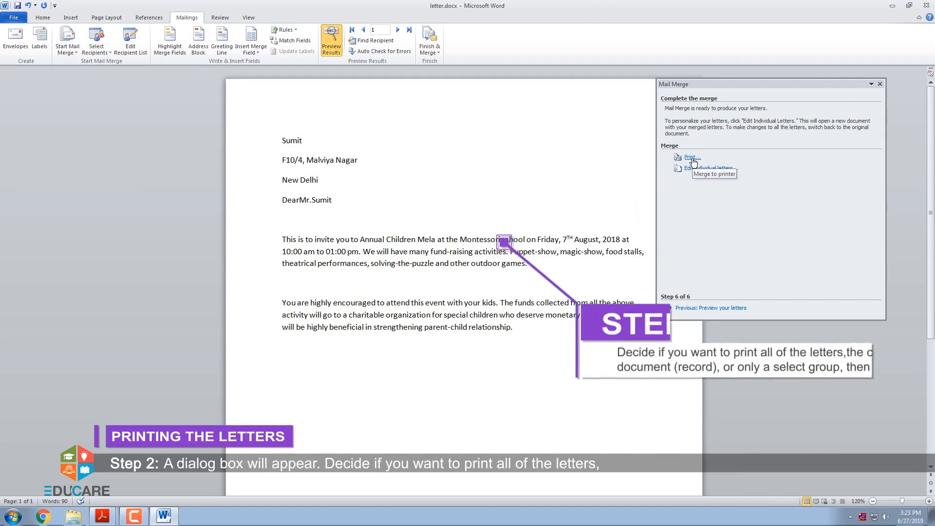
{"action": "left_click", "coordinate": [691, 157]}
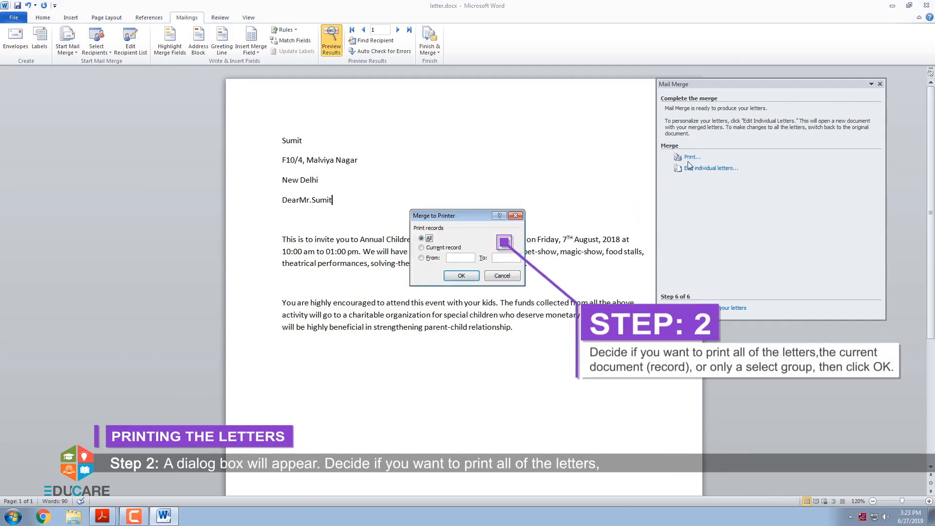
{"action": "mouse_move", "coordinate": [585, 222]}
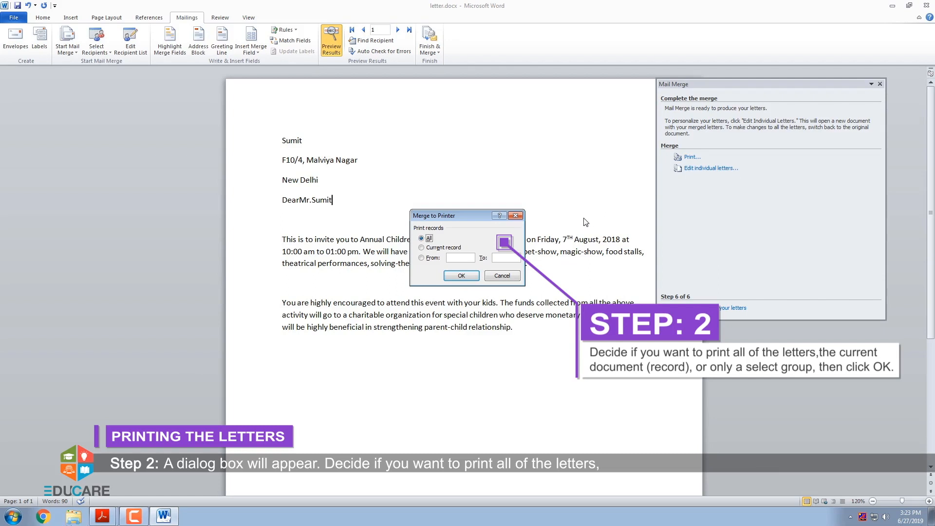
{"action": "mouse_move", "coordinate": [424, 246]}
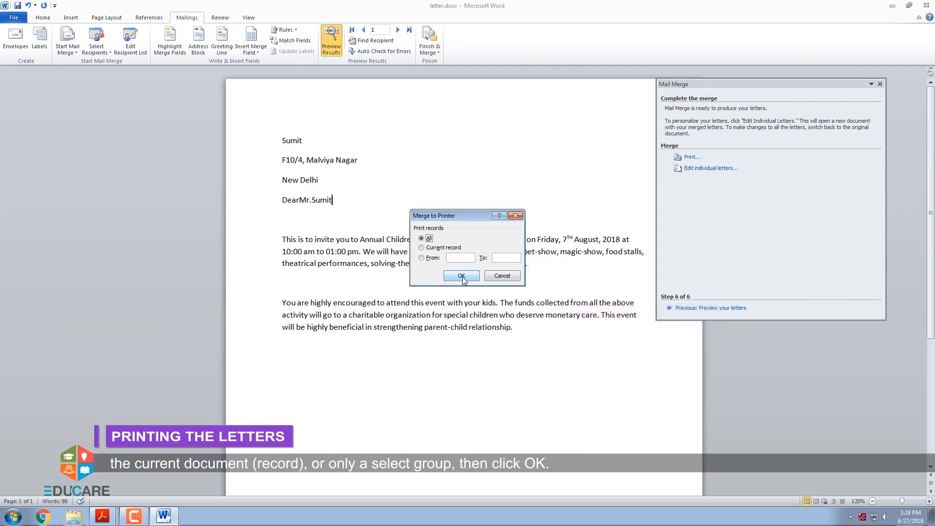
Step: Accept All records in Merge to Printer, bringing up the Print dialog
{"action": "left_click", "coordinate": [461, 275]}
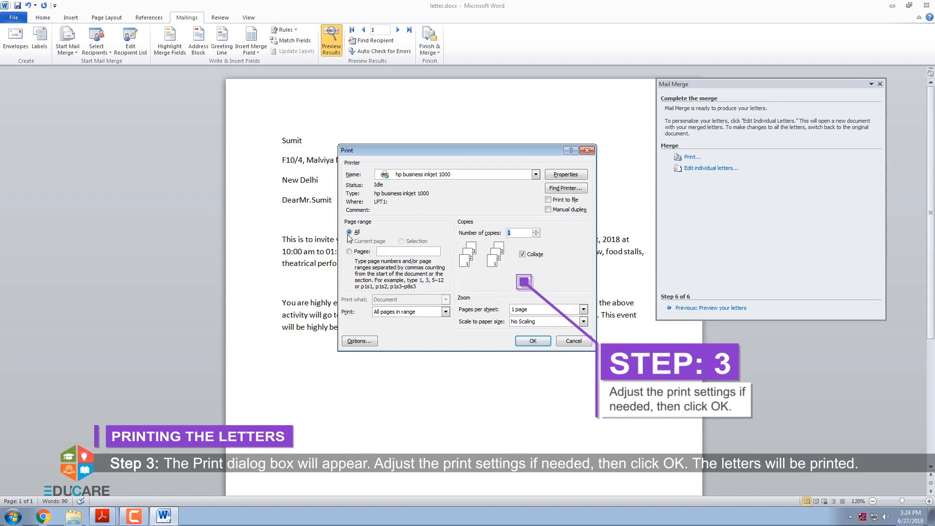
{"action": "mouse_move", "coordinate": [442, 293]}
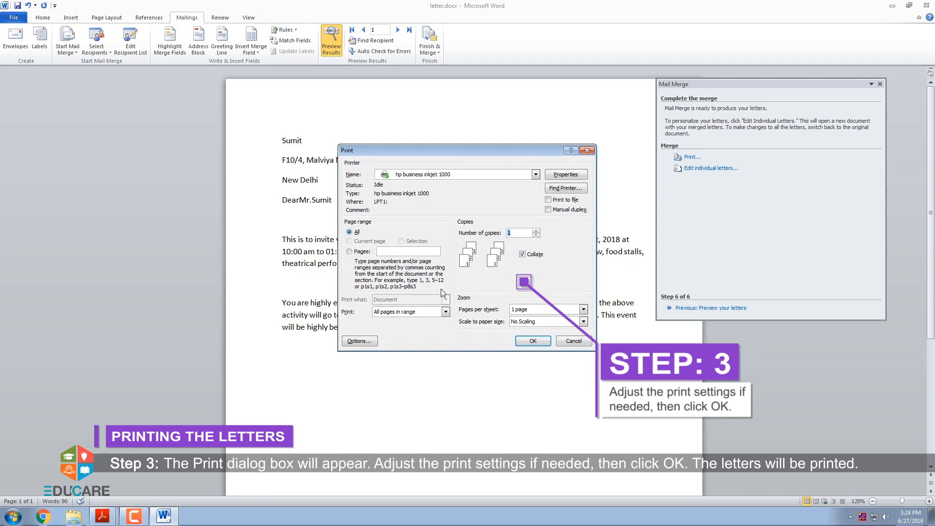